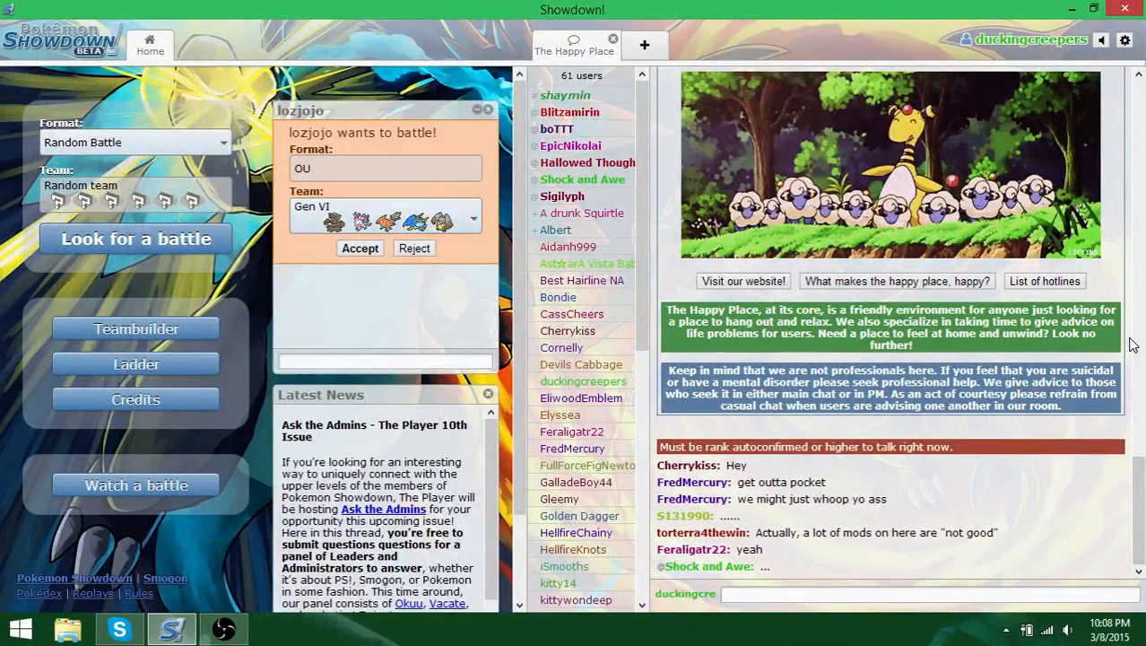
- Accept LoZJojo's OU challenge, join the battle and lead with Gemma the Diancie
{"action": "scroll", "scroll_direction": "down", "scroll_amount": 3}
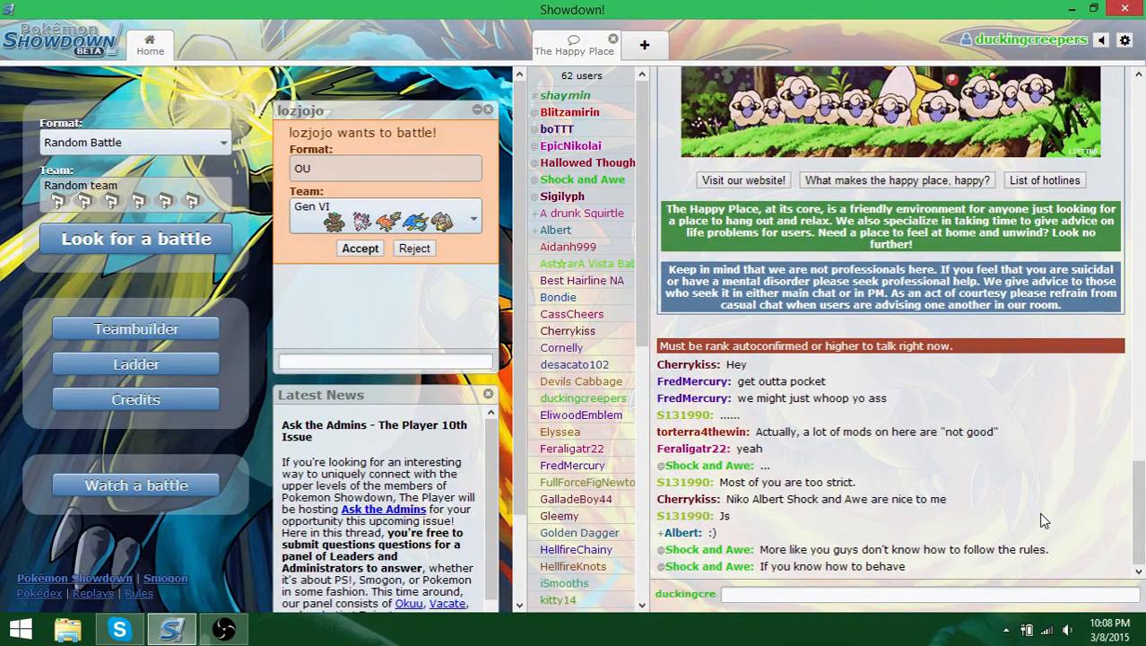
{"action": "scroll", "scroll_direction": "down", "scroll_amount": 3}
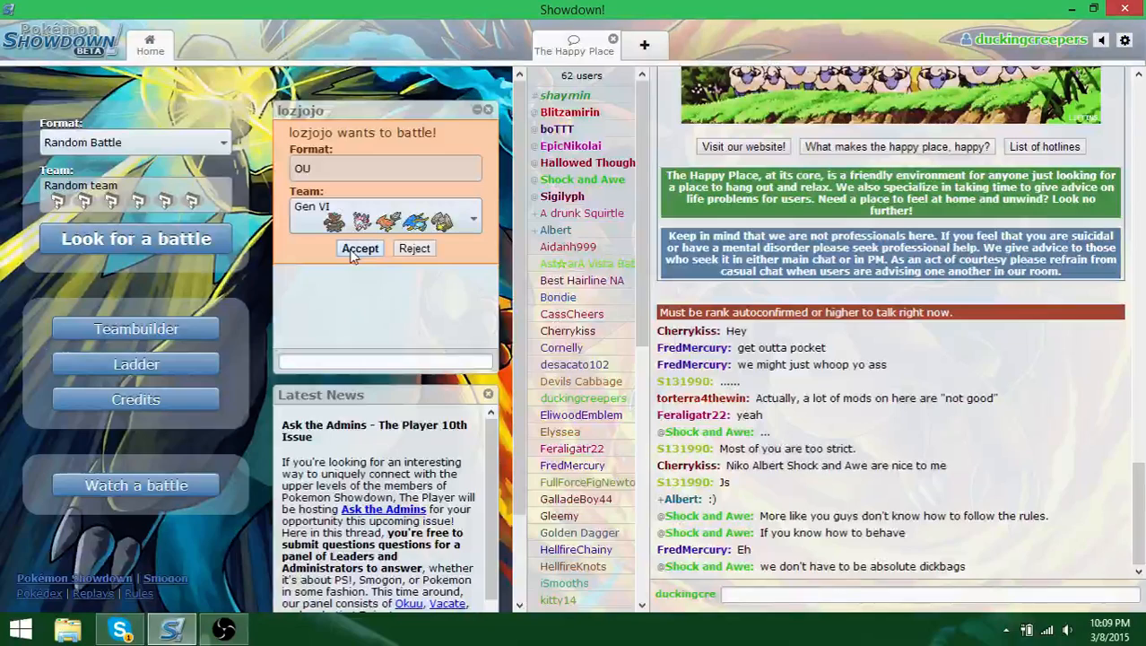
{"action": "left_click", "coordinate": [359, 248]}
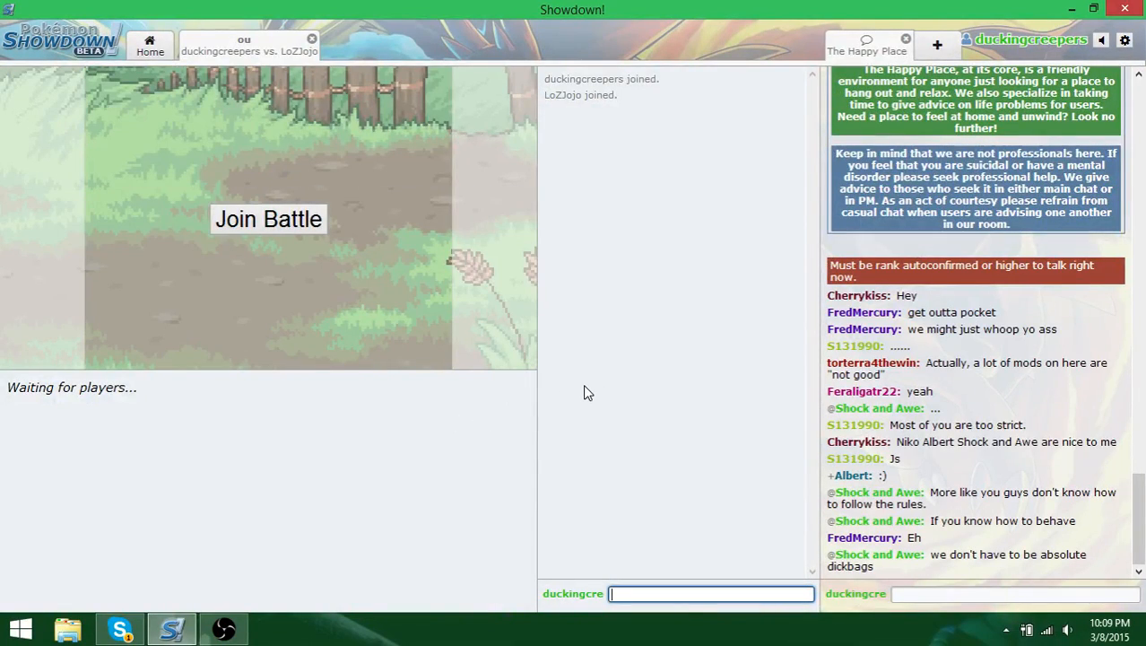
{"action": "left_click", "coordinate": [268, 218]}
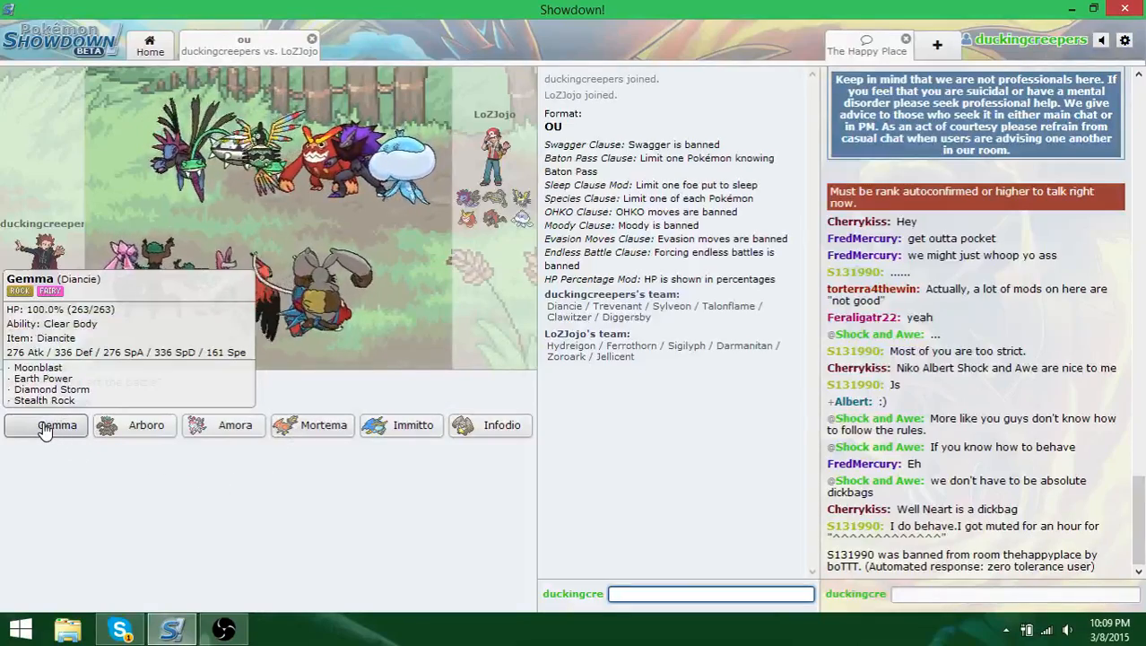
{"action": "left_click", "coordinate": [47, 424]}
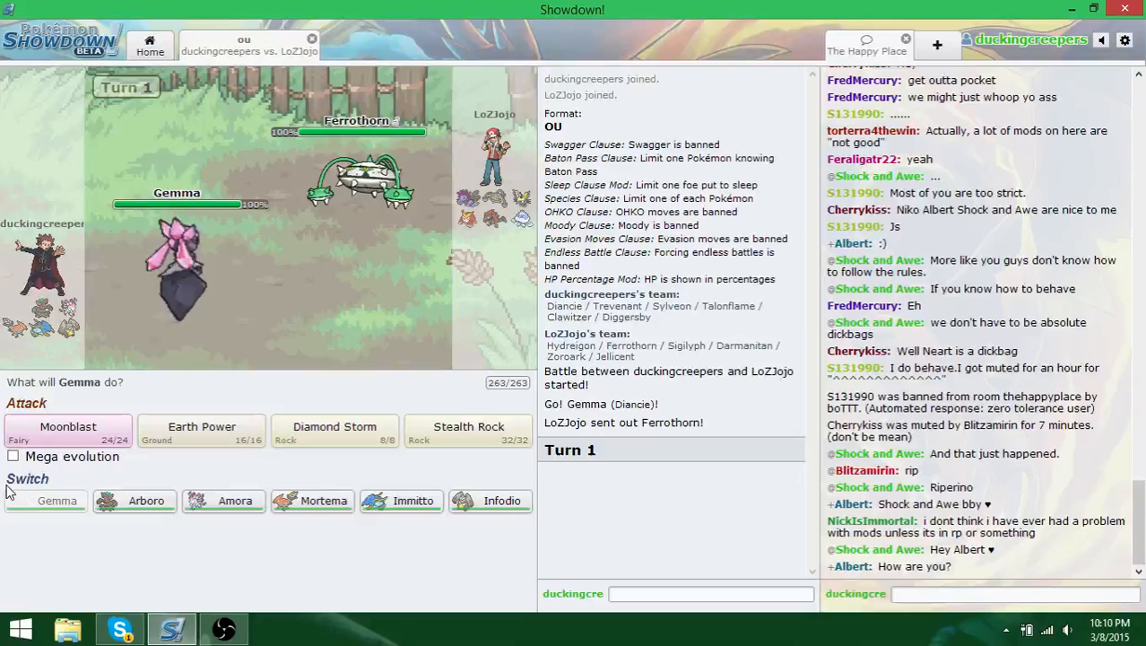
{"action": "mouse_move", "coordinate": [359, 179]}
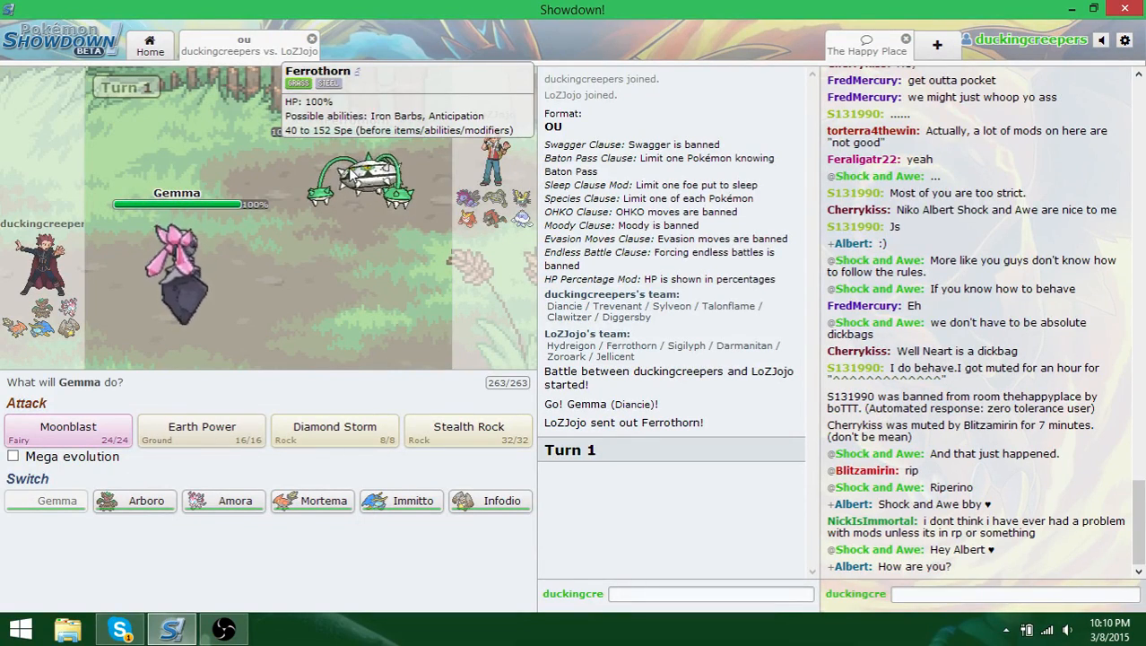
{"action": "mouse_move", "coordinate": [325, 501]}
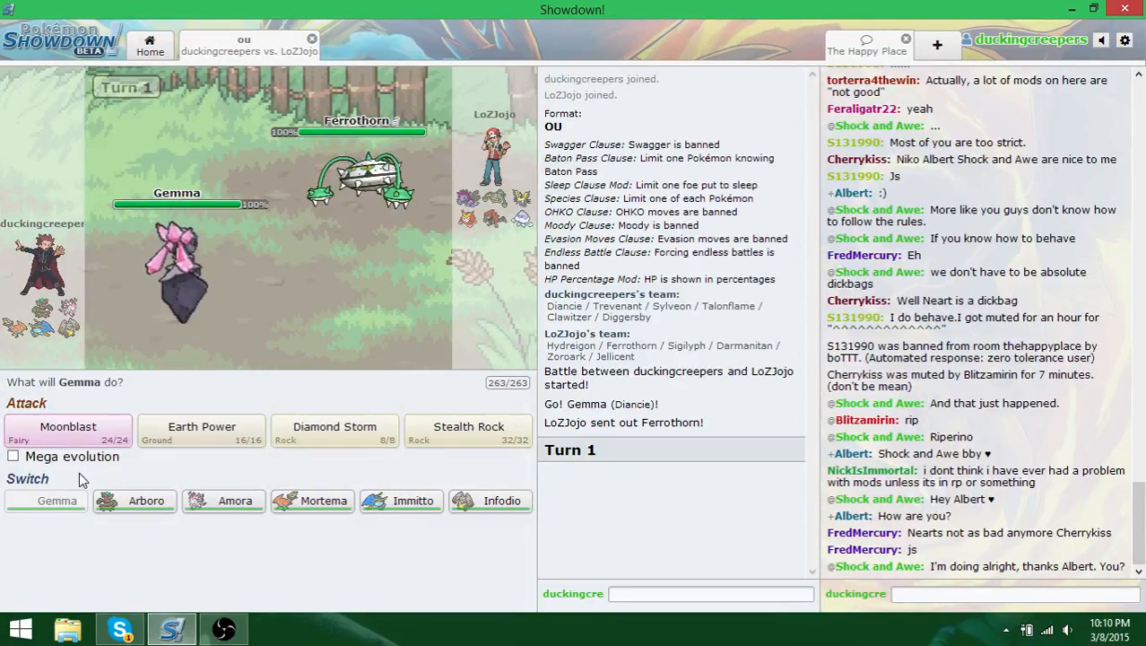
{"action": "mouse_move", "coordinate": [323, 501]}
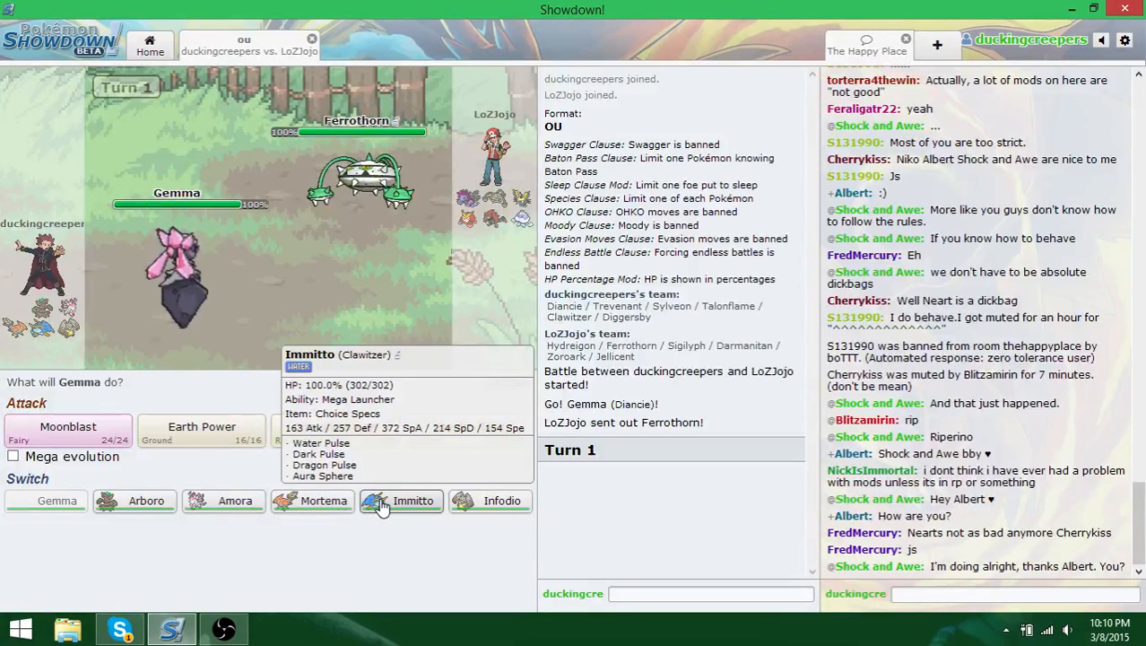
{"action": "mouse_move", "coordinate": [235, 501]}
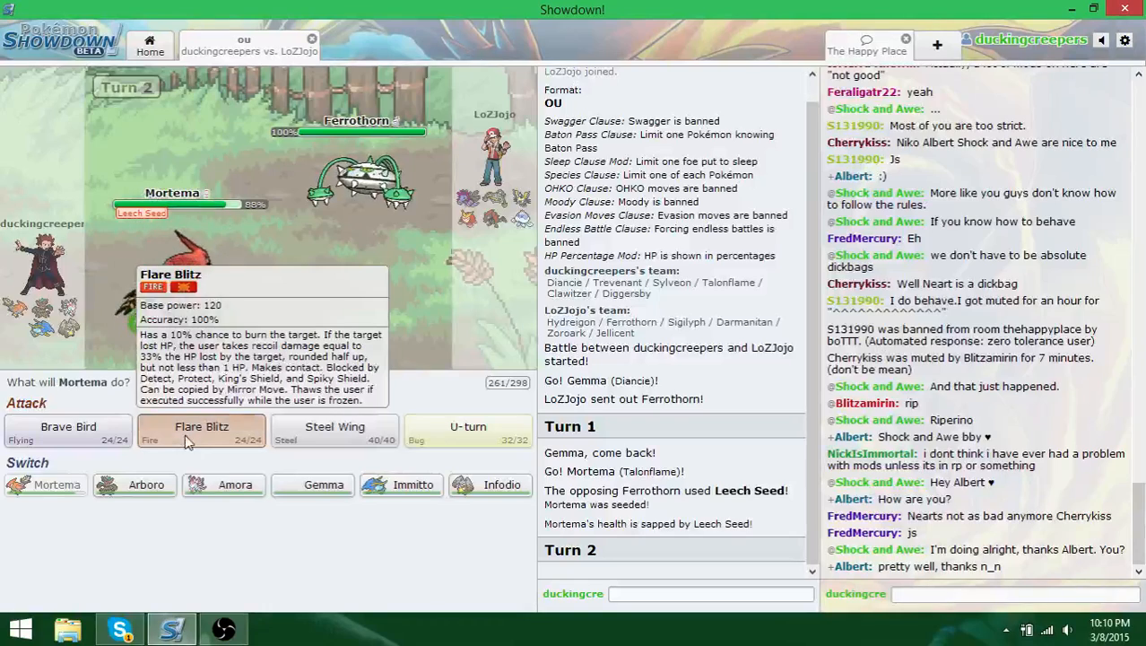
- Hit Ferrothorn with Mortema's Flare Blitz on turns 2 and 3 until it faints
{"action": "left_click", "coordinate": [201, 427]}
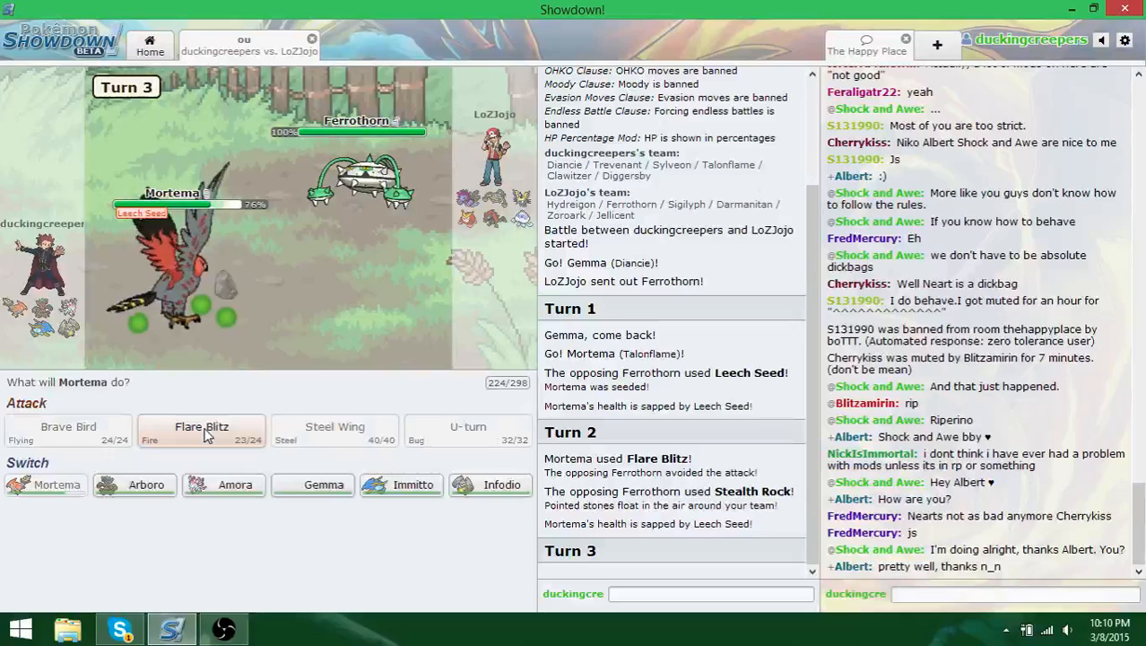
{"action": "left_click", "coordinate": [201, 431]}
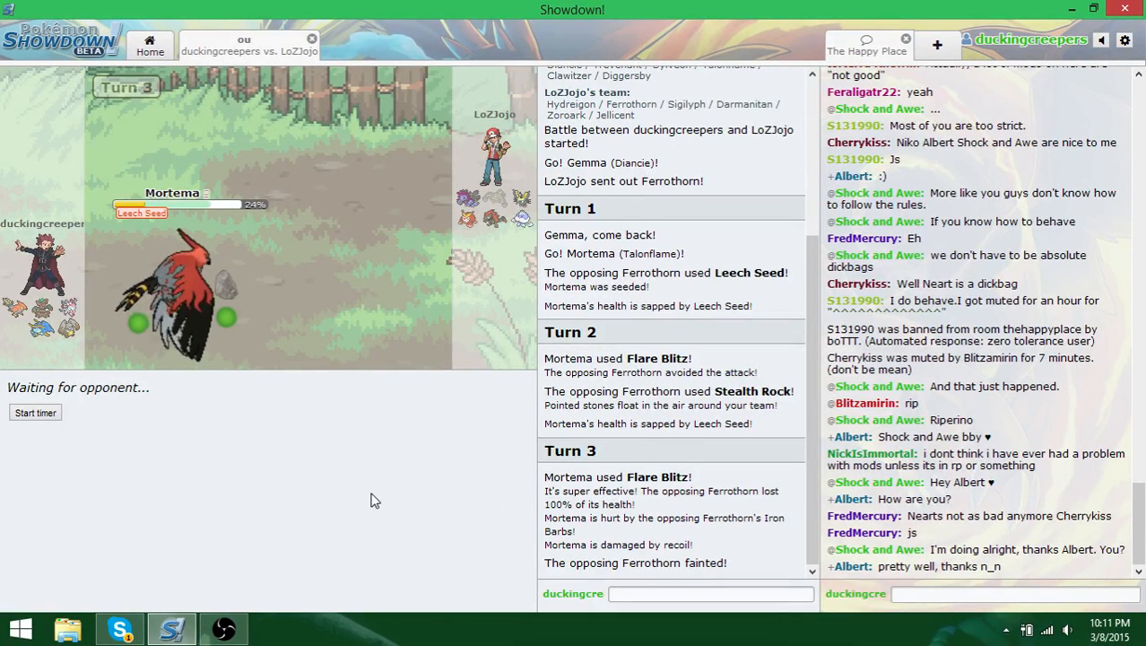
{"action": "mouse_move", "coordinate": [402, 465]}
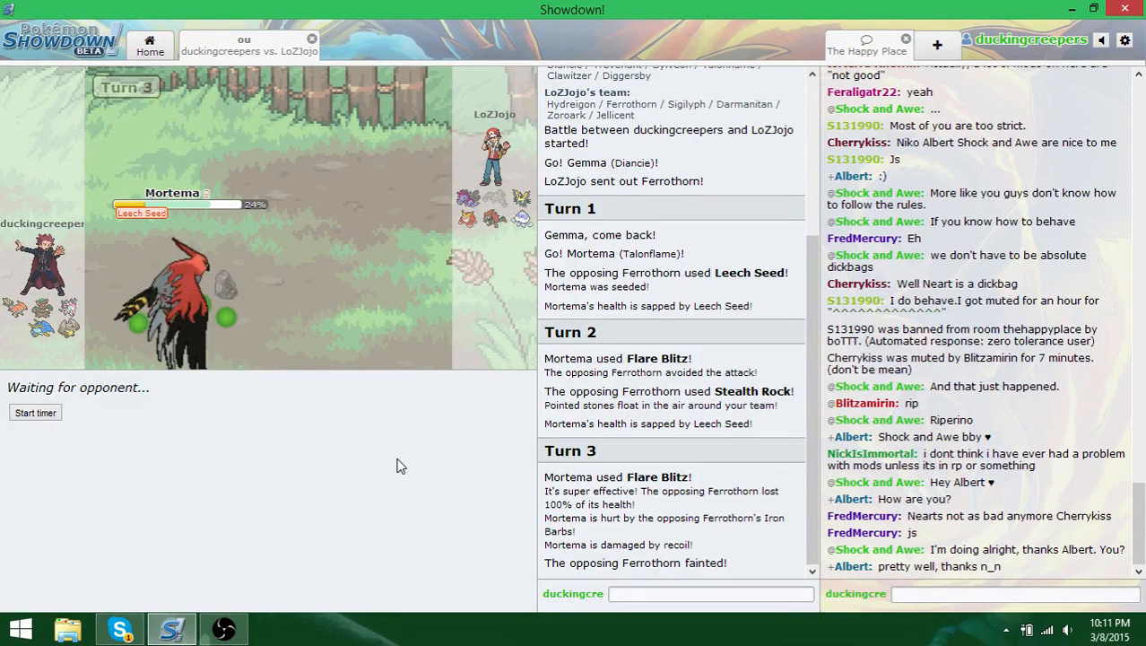
{"action": "mouse_move", "coordinate": [180, 302]}
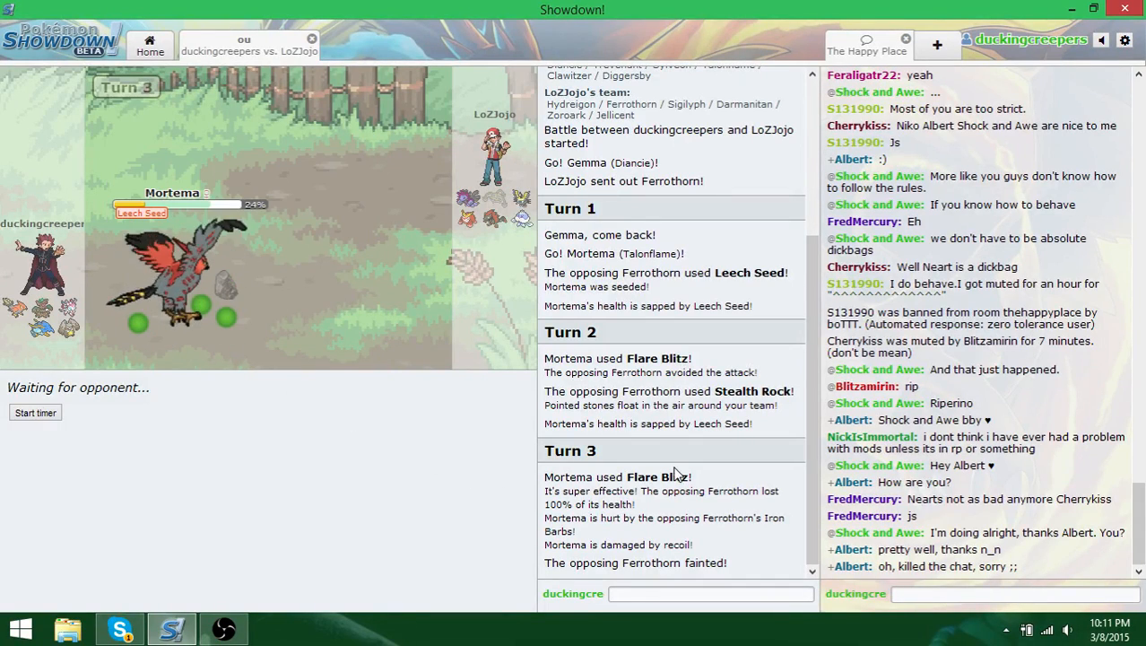
{"action": "scroll", "scroll_direction": "up", "scroll_amount": 3}
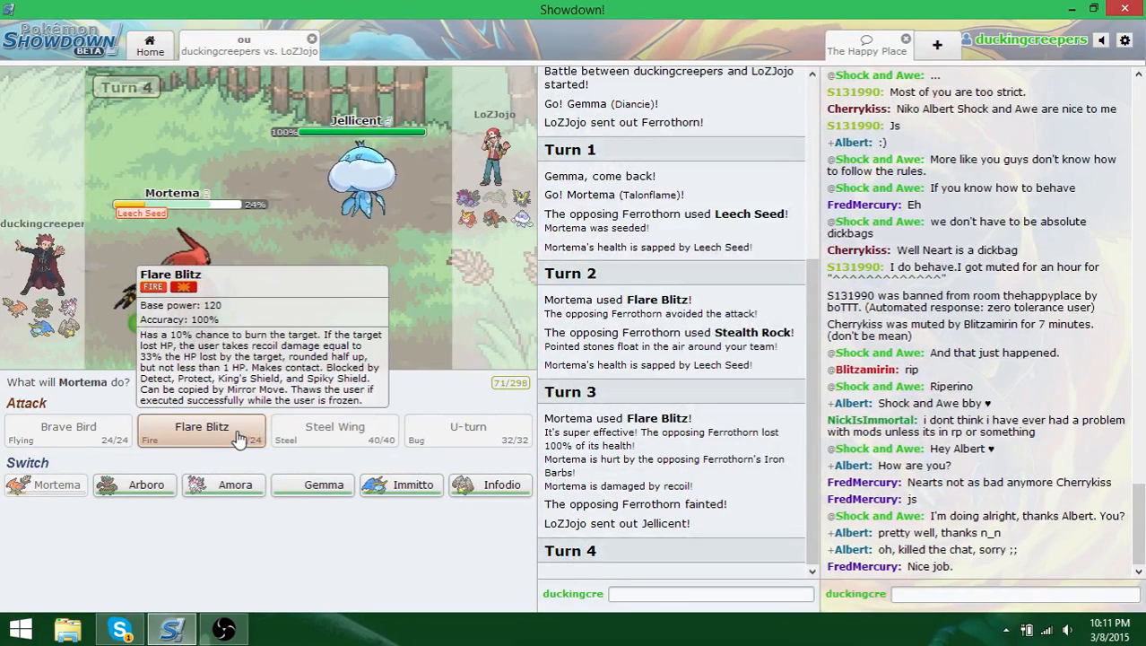
- Flare Blitz the incoming Jellicent, then send out Arboro after Mortema faints
{"action": "left_click", "coordinate": [201, 427]}
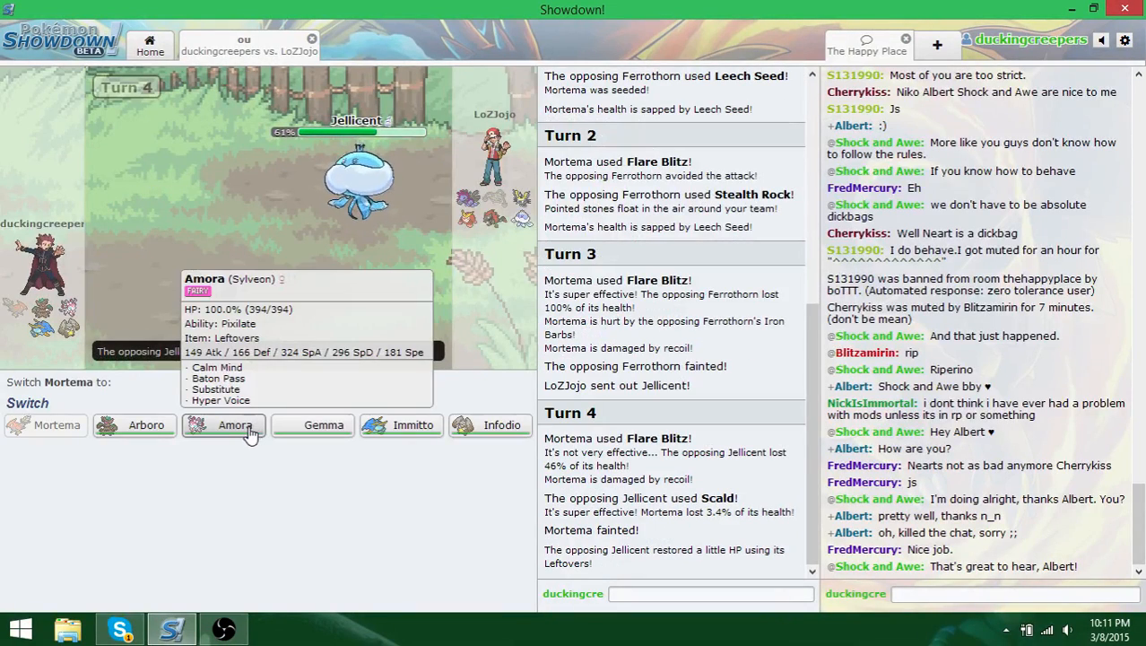
{"action": "mouse_move", "coordinate": [316, 438]}
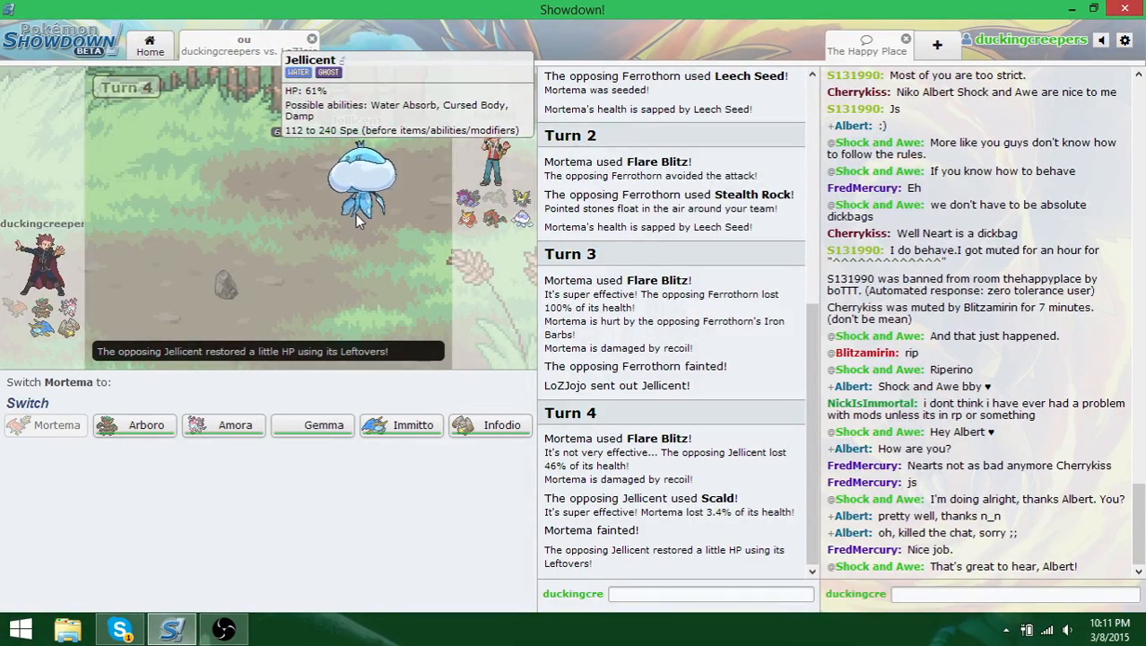
{"action": "mouse_move", "coordinate": [147, 424]}
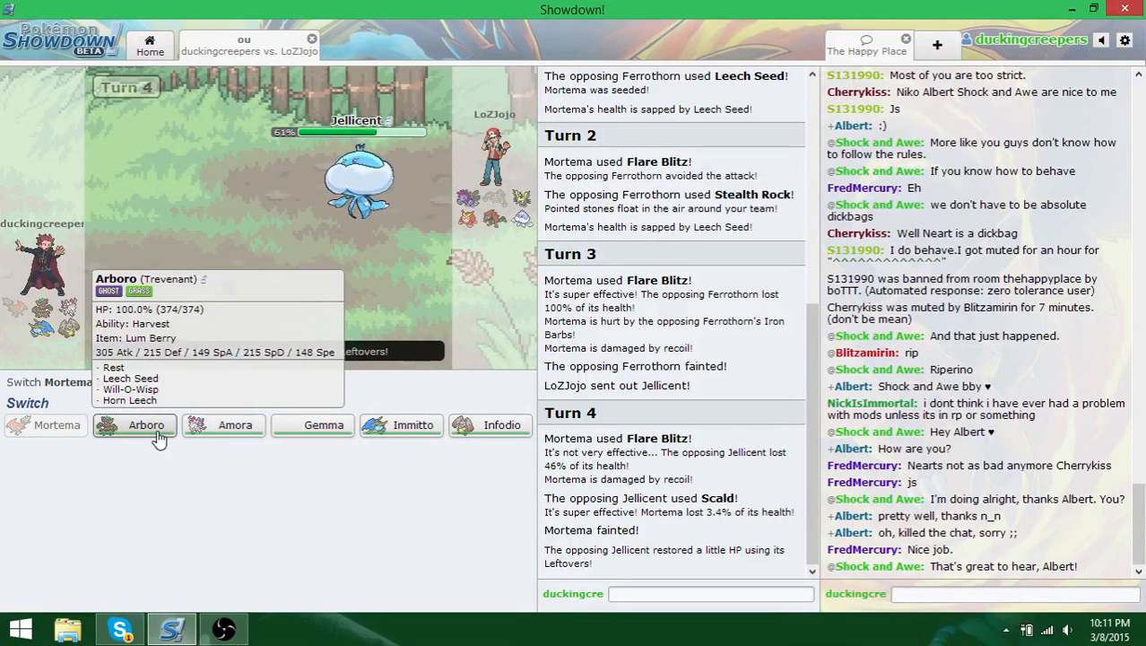
{"action": "left_click", "coordinate": [146, 424]}
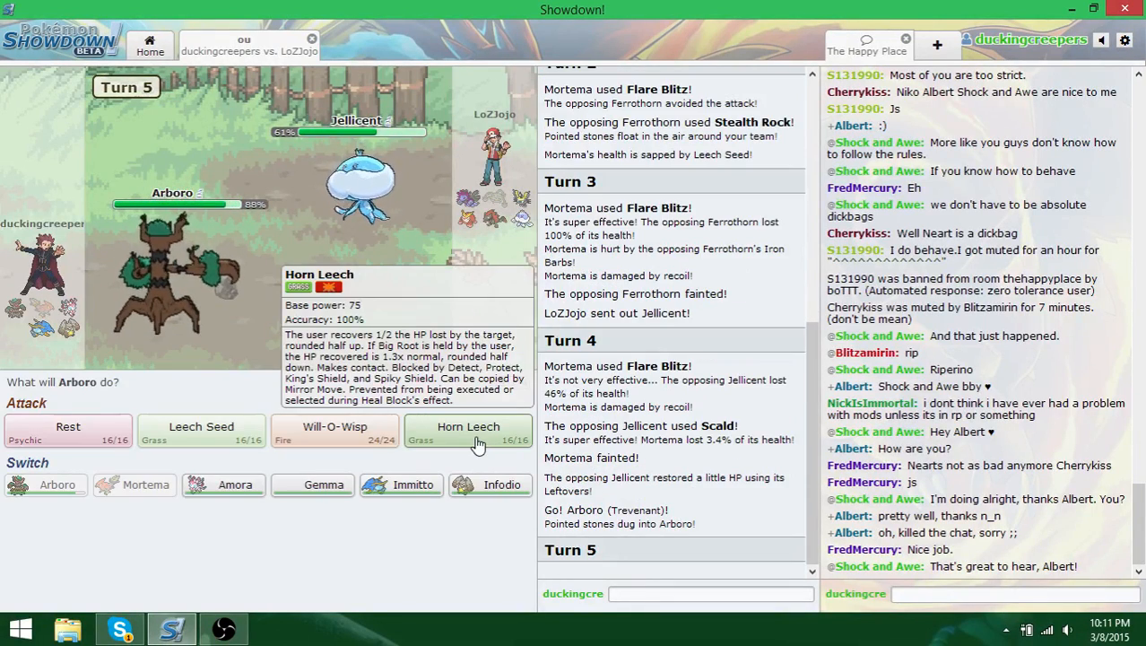
- Knock out Jellicent with Arboro's Horn Leech on turn 5
{"action": "left_click", "coordinate": [468, 430]}
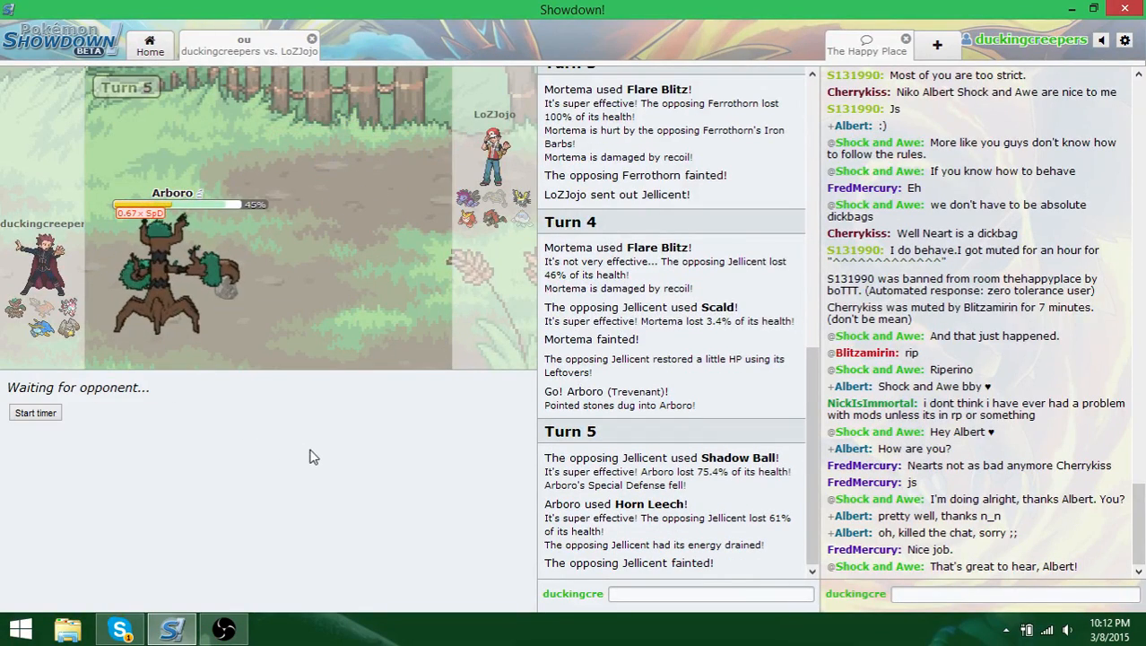
{"action": "mouse_move", "coordinate": [260, 424]}
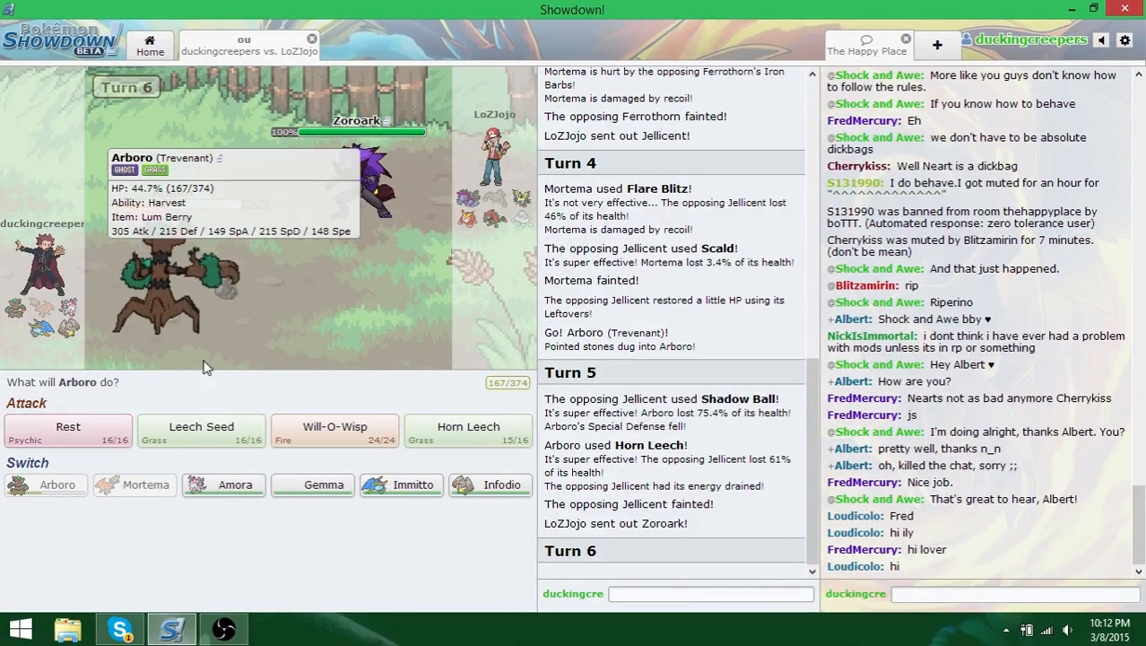
{"action": "mouse_move", "coordinate": [145, 484]}
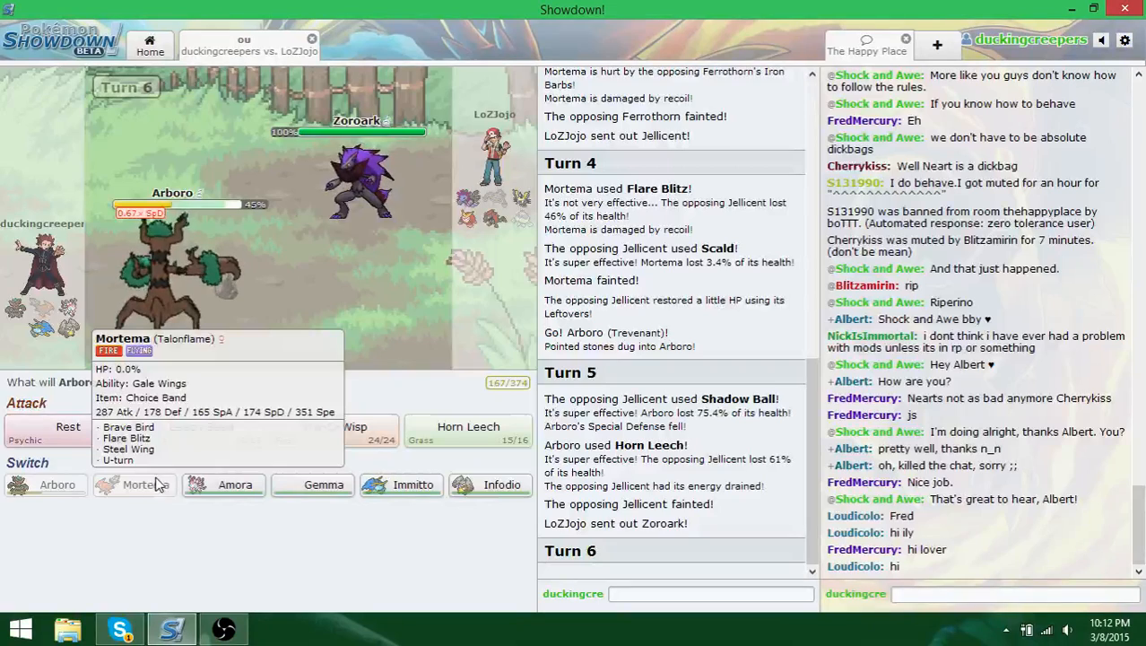
{"action": "mouse_move", "coordinate": [236, 484]}
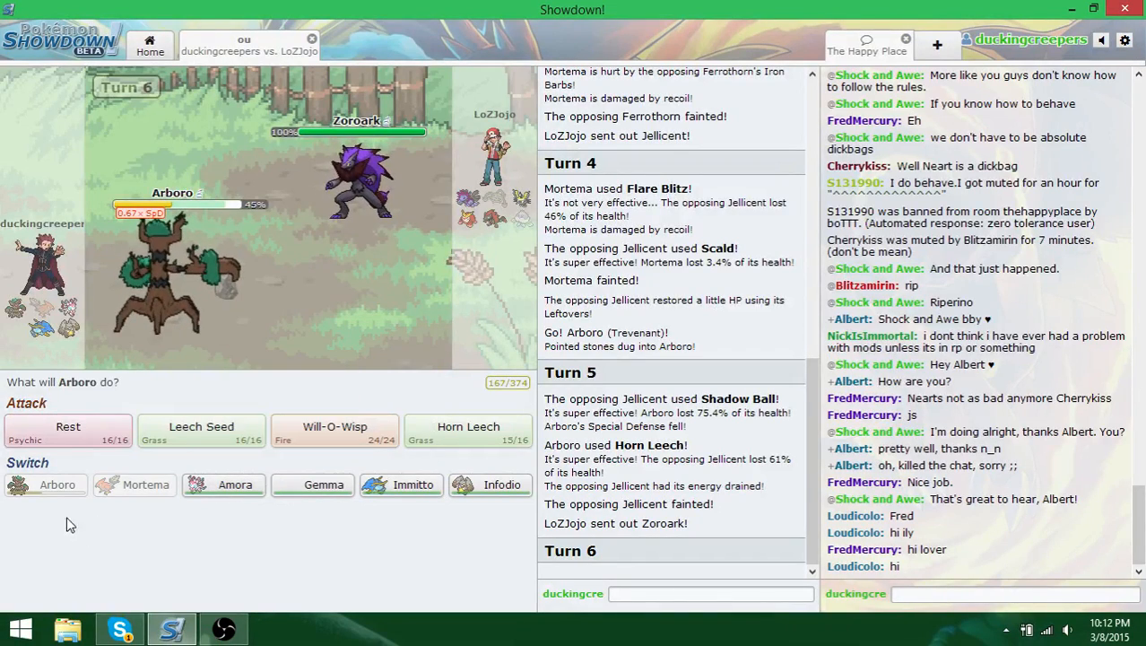
{"action": "mouse_move", "coordinate": [68, 427]}
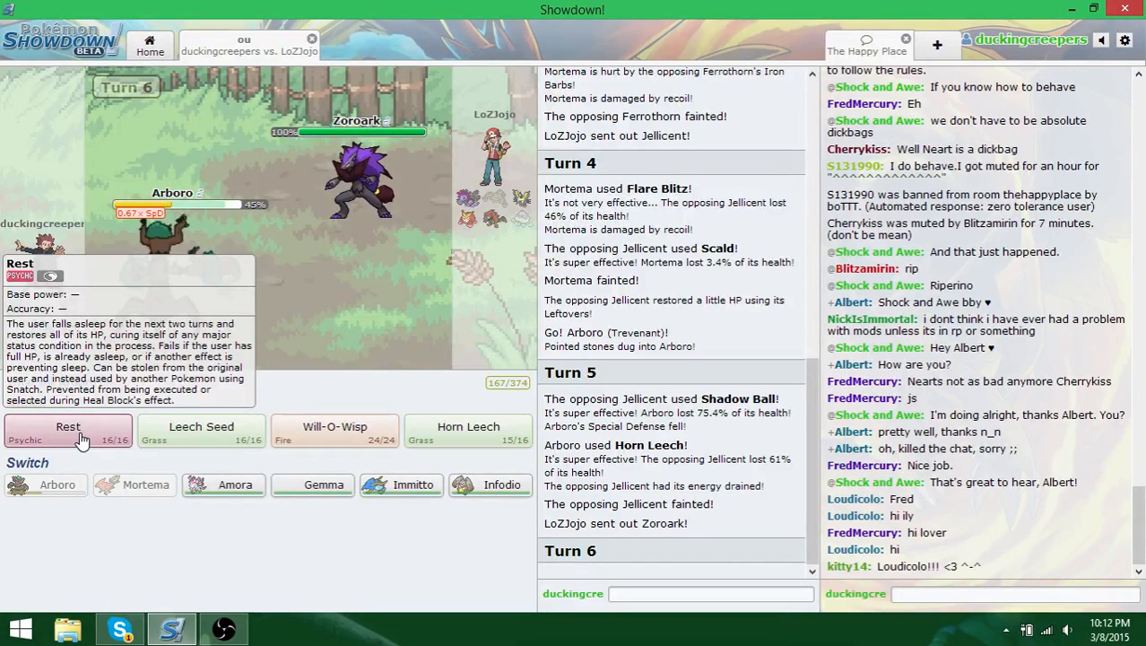
{"action": "mouse_move", "coordinate": [235, 485]}
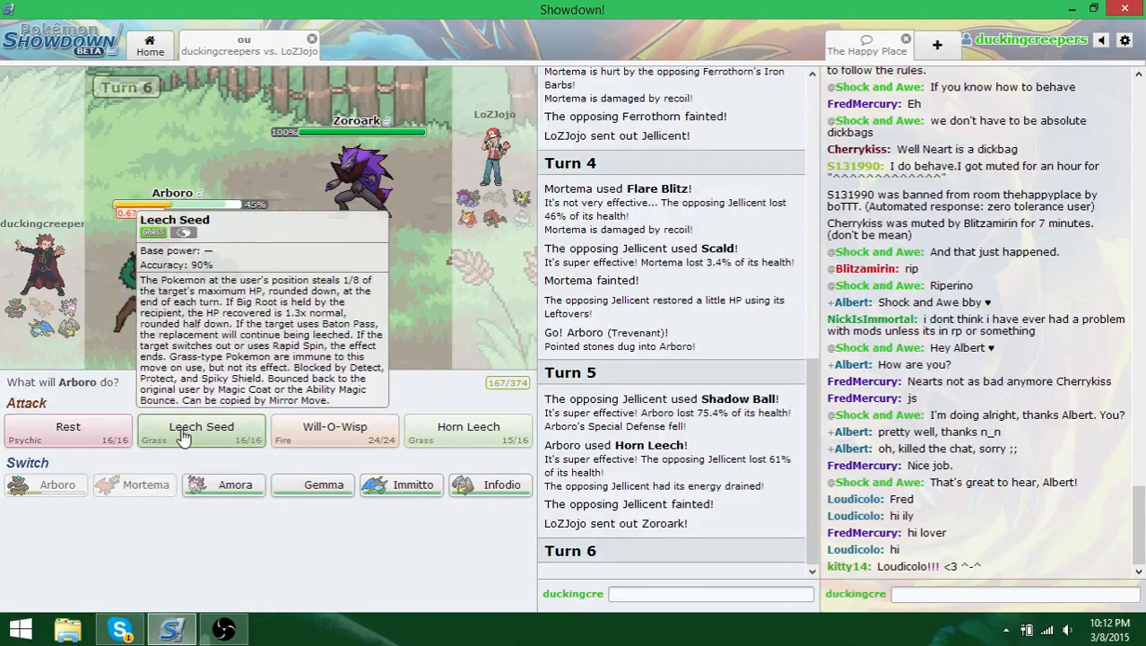
- Use Arboro's Leech Seed against Zoroark on turn 6
{"action": "left_click", "coordinate": [201, 427]}
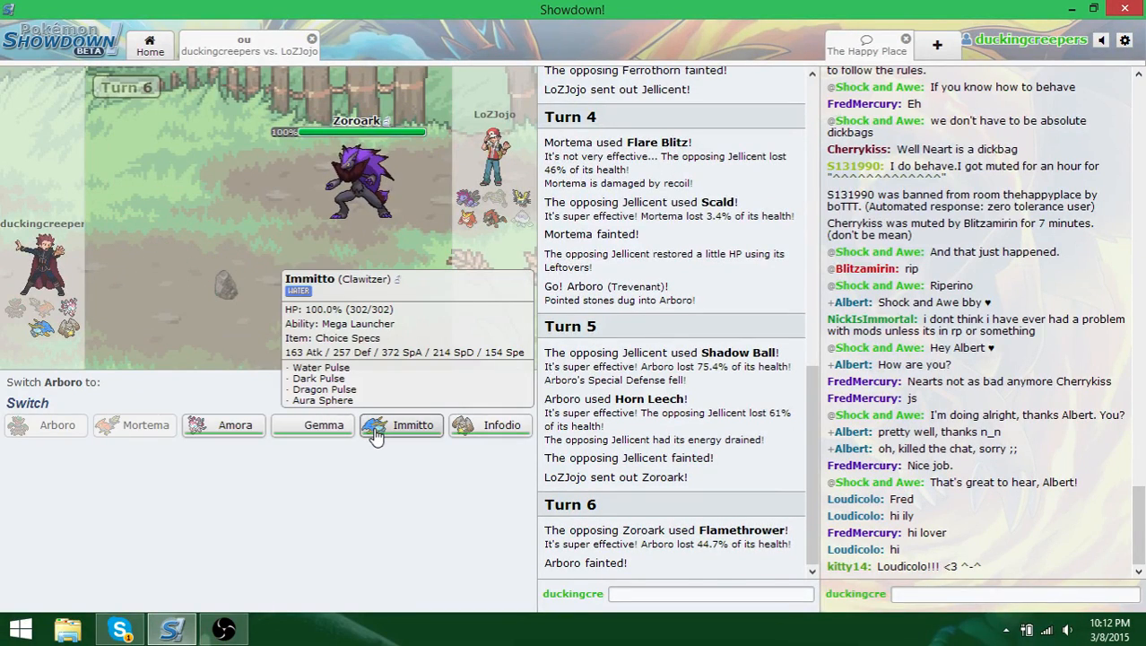
{"action": "mouse_move", "coordinate": [325, 423]}
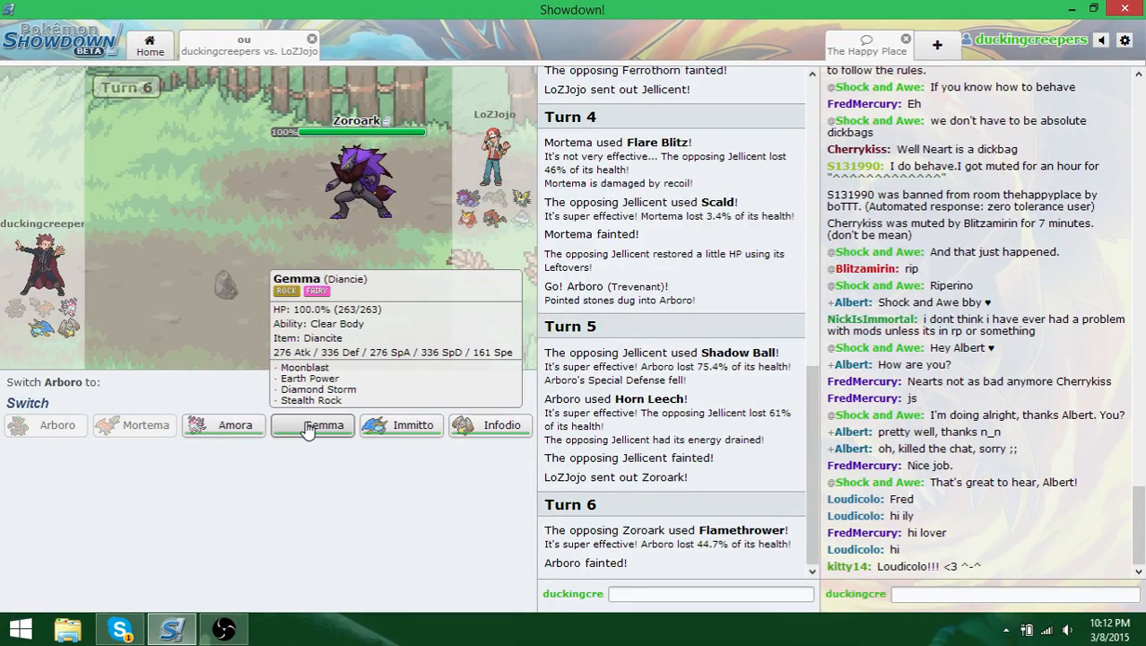
- Send in Gemma after Arboro faints and strike Darmanitan with Diamond Storm
{"action": "left_click", "coordinate": [325, 423]}
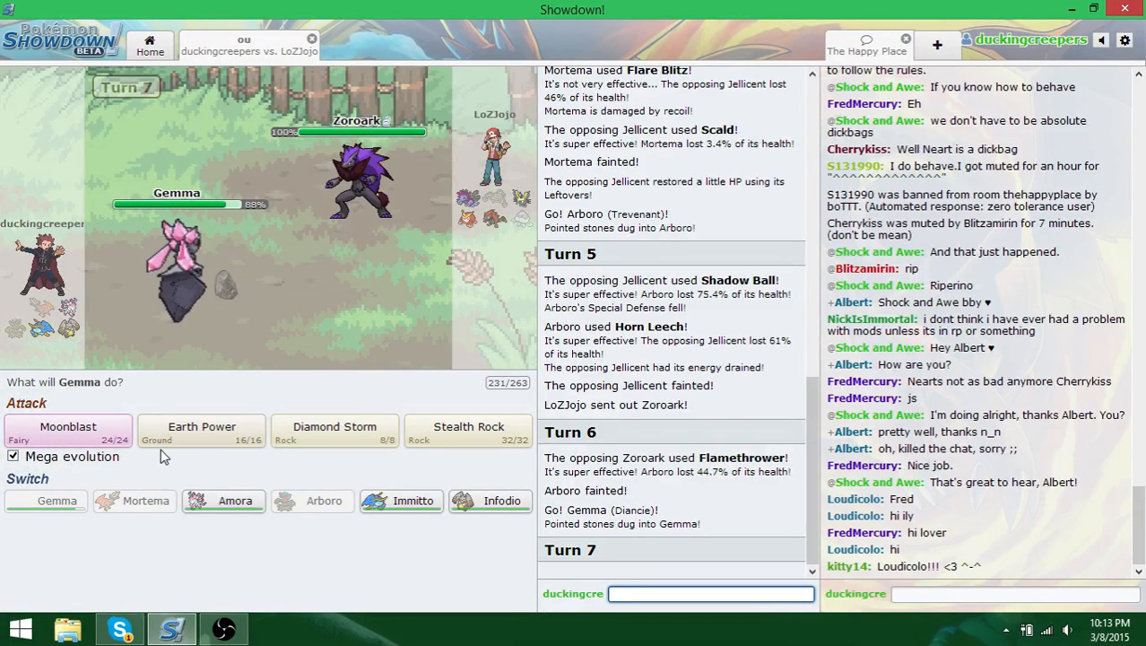
{"action": "mouse_move", "coordinate": [468, 436]}
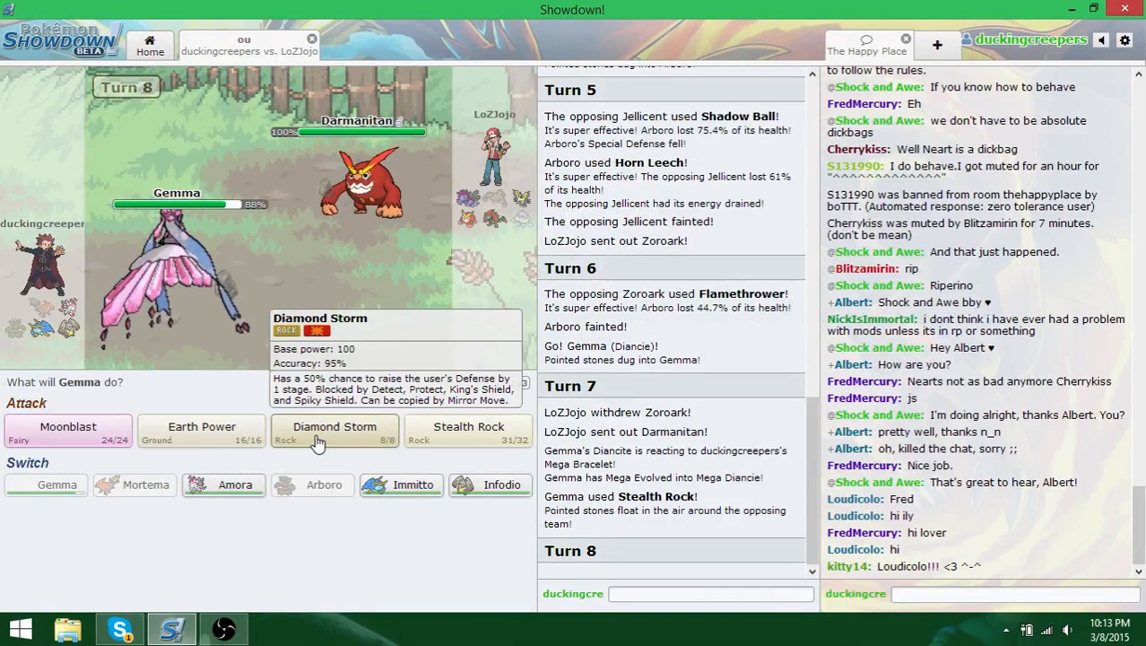
{"action": "left_click", "coordinate": [334, 431]}
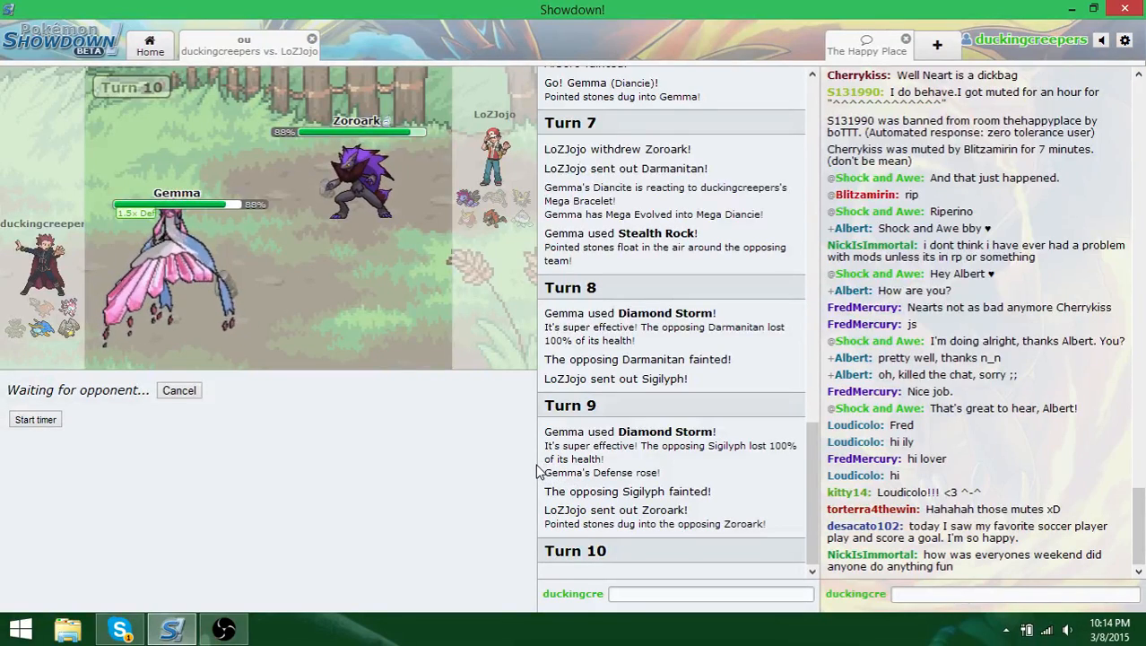
{"action": "mouse_move", "coordinate": [502, 459]}
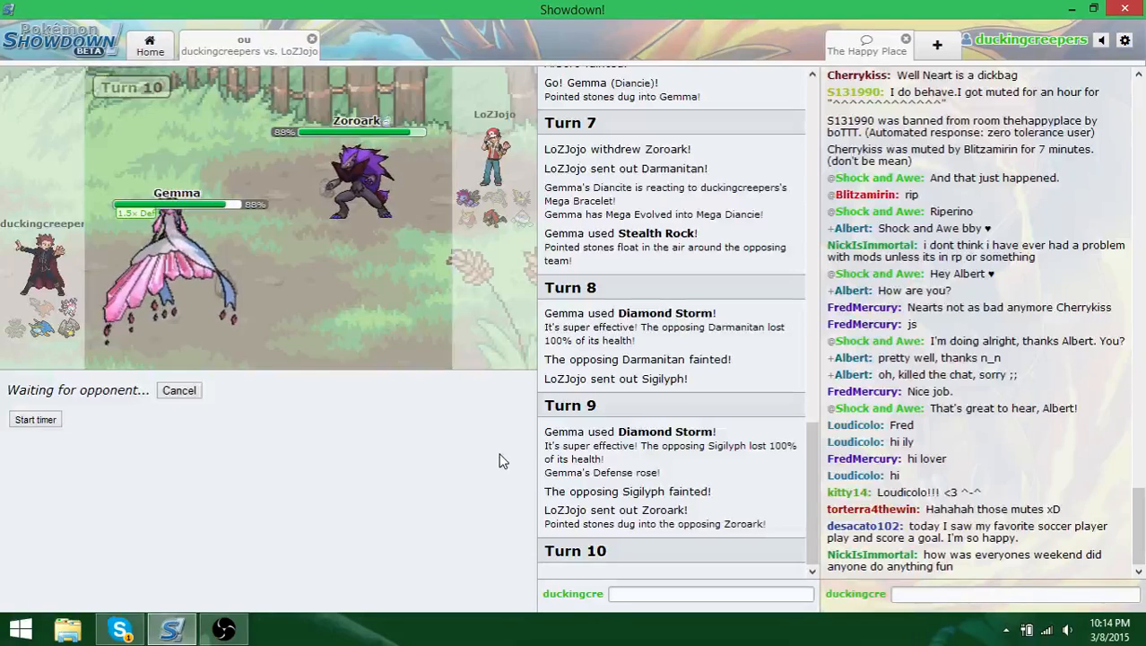
{"action": "mouse_move", "coordinate": [456, 441]}
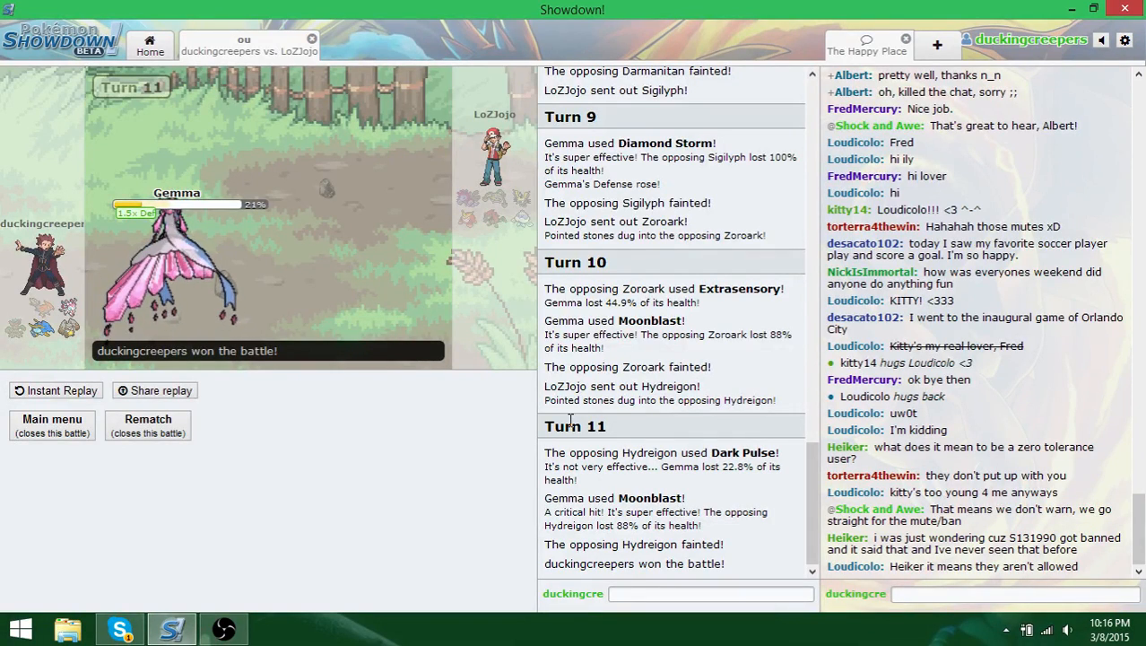
- Watch Gemma's Moonblasts finish Zoroark and Hydreigon for the turn-11 victory
{"action": "scroll", "scroll_direction": "down", "scroll_amount": 3}
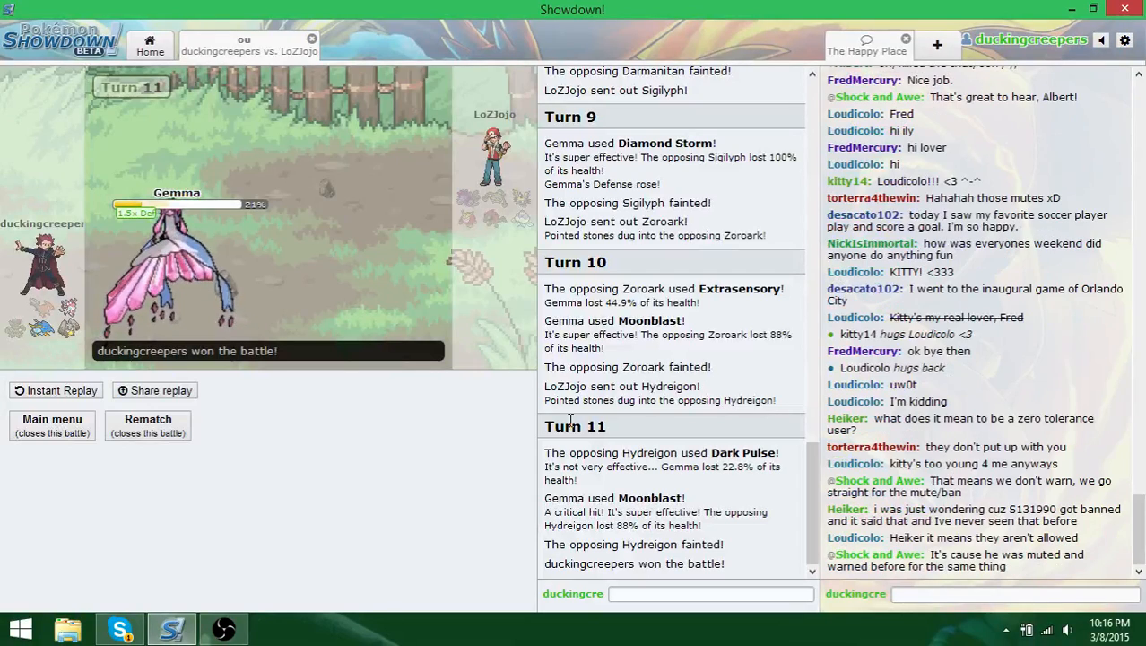